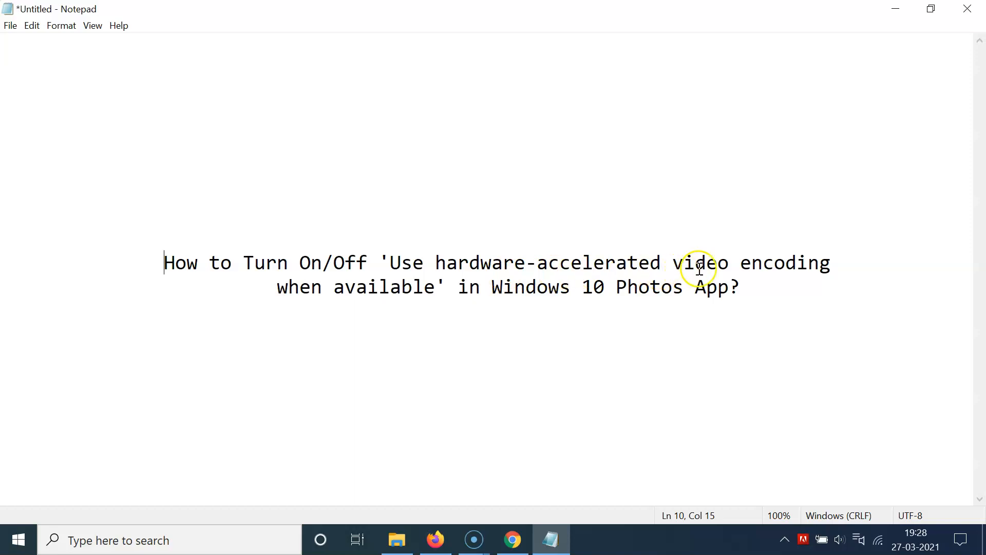
{"action": "mouse_move", "coordinate": [409, 302]}
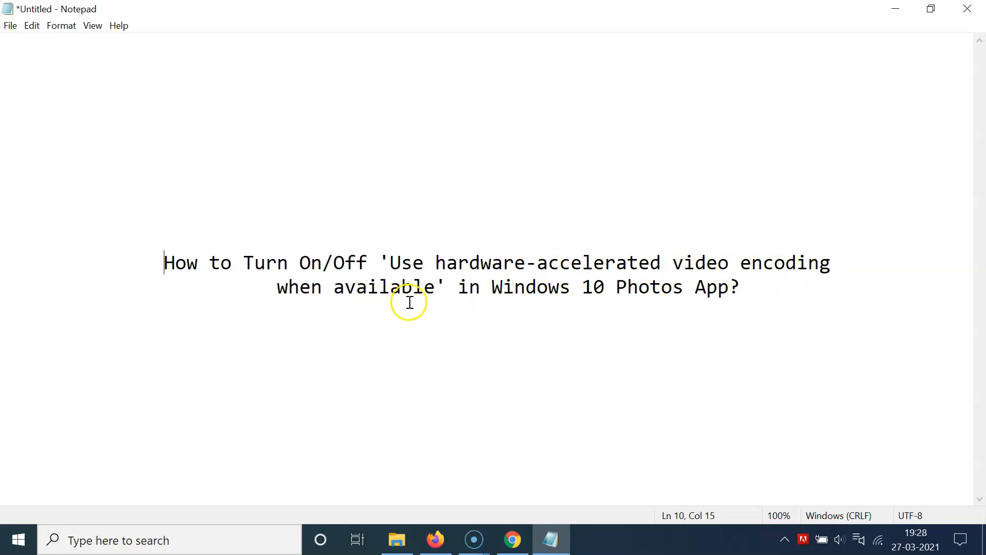
{"action": "mouse_move", "coordinate": [666, 307]}
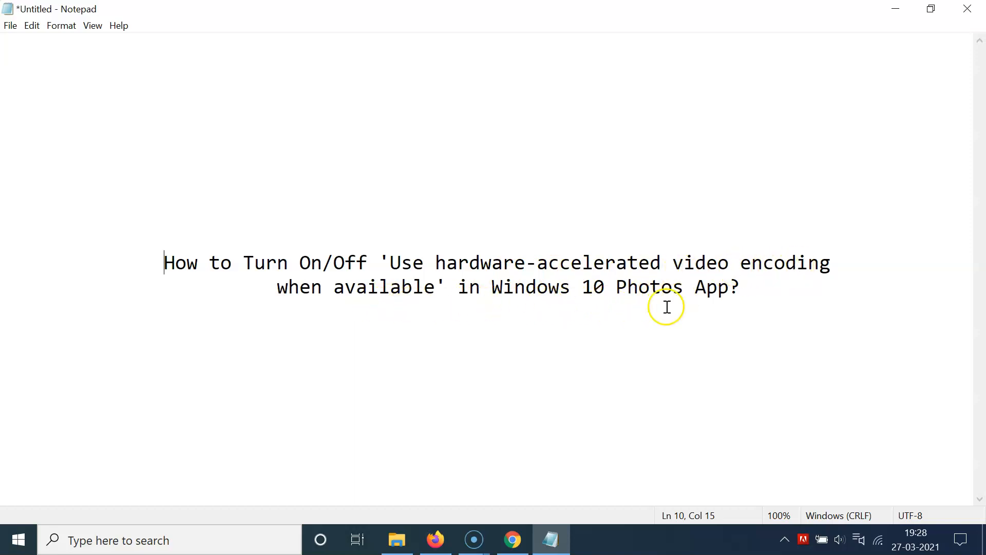
{"action": "mouse_move", "coordinate": [841, 40]}
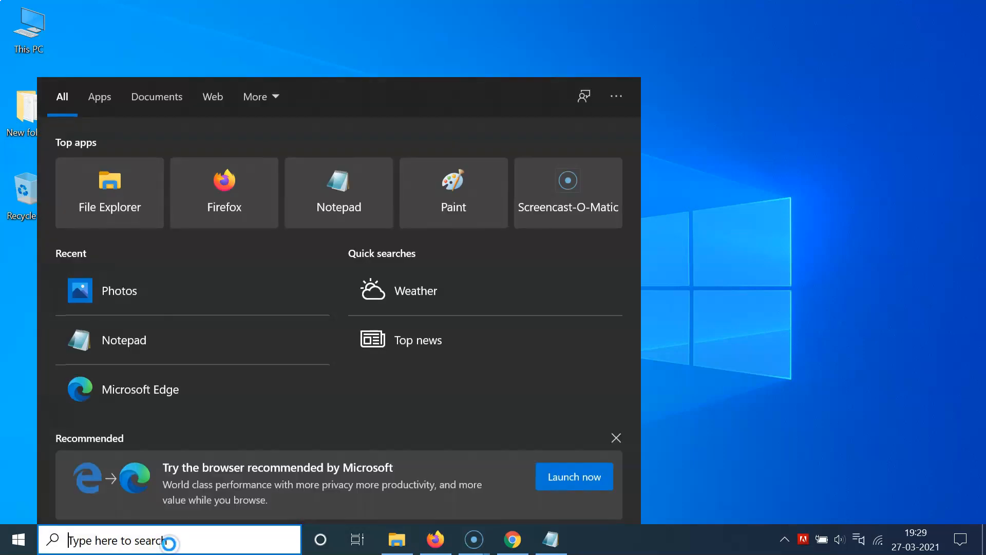
Step: Search Start for 'photos' and launch the Photos app
{"action": "type", "text": "photos"}
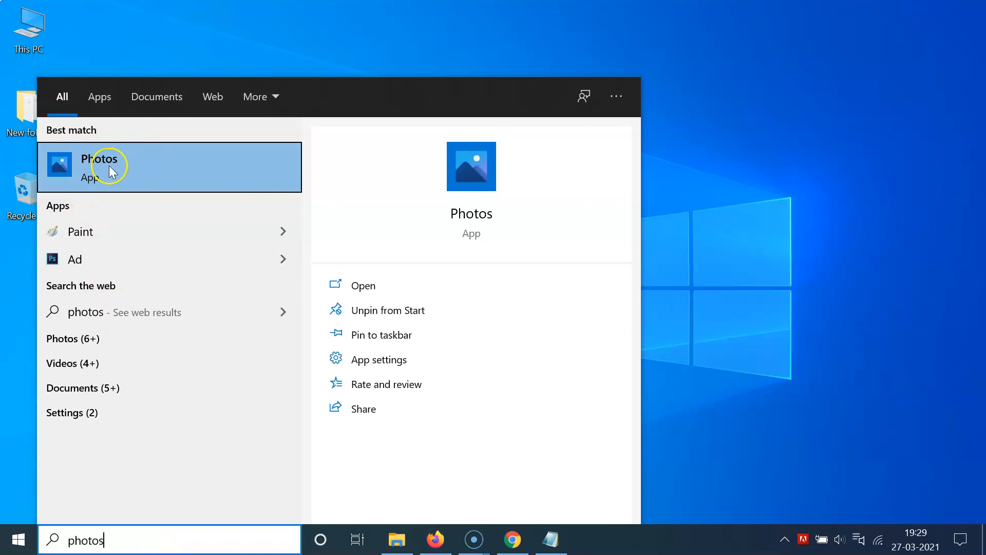
{"action": "left_click", "coordinate": [101, 166]}
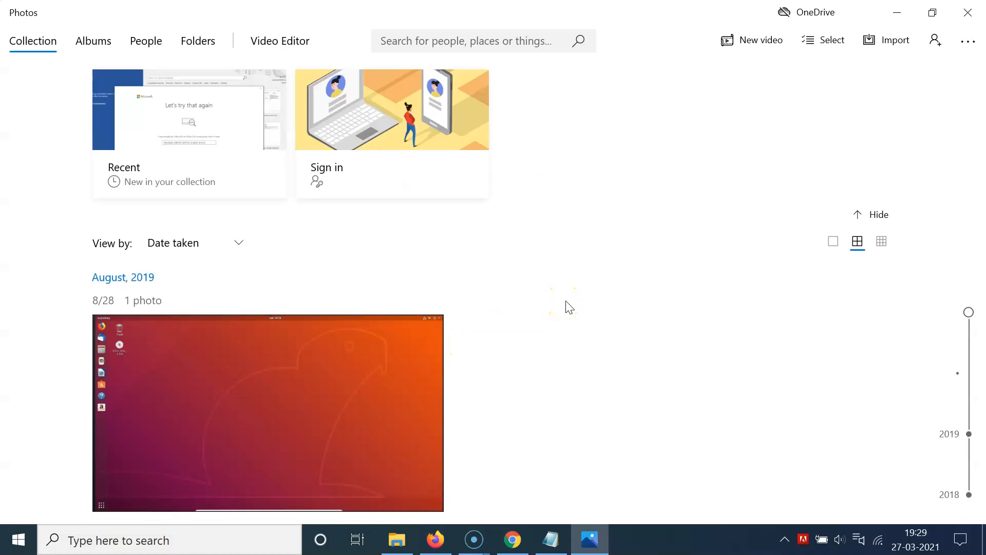
Step: Open the Photos app's Settings page from the See more (…) menu
{"action": "left_click", "coordinate": [970, 40]}
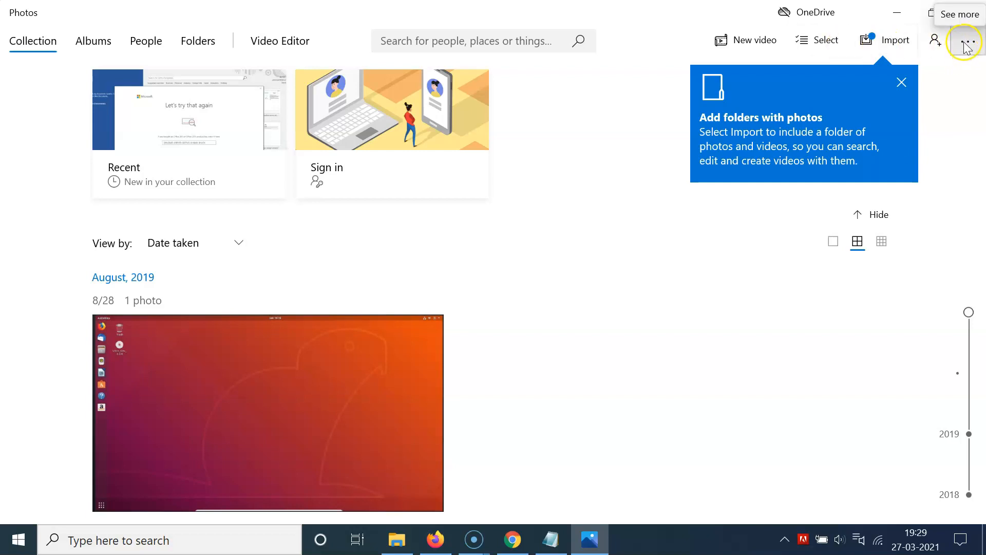
{"action": "left_click", "coordinate": [965, 40]}
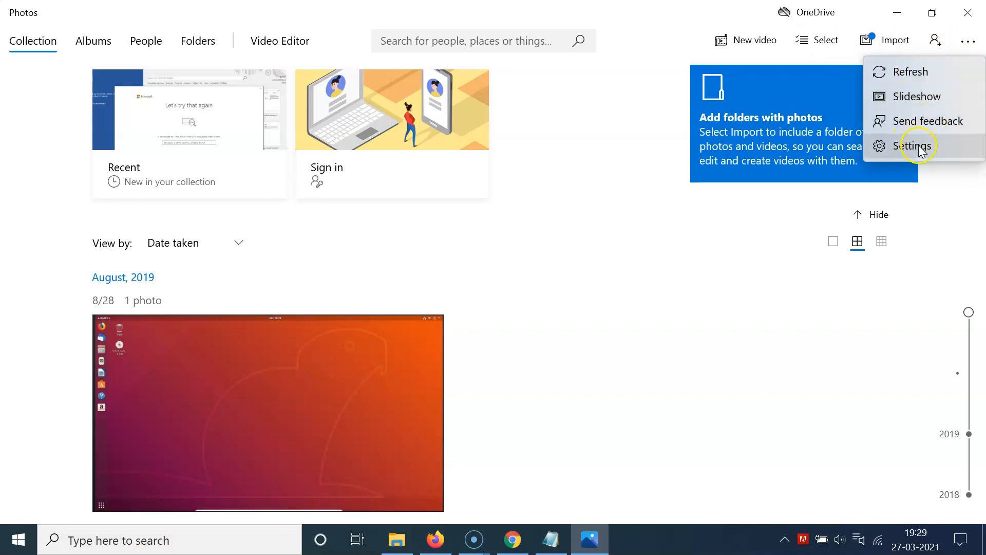
{"action": "left_click", "coordinate": [915, 145]}
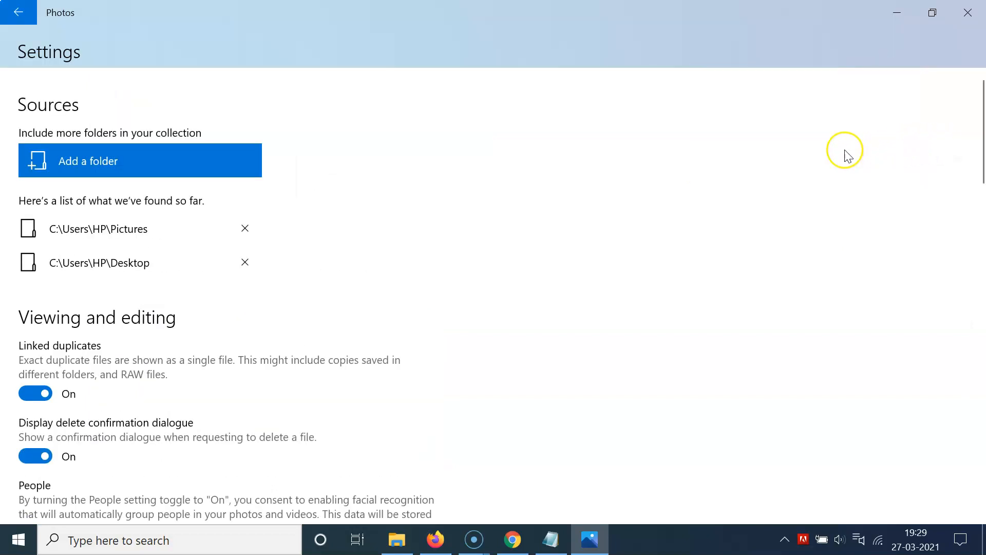
{"action": "mouse_move", "coordinate": [79, 60]}
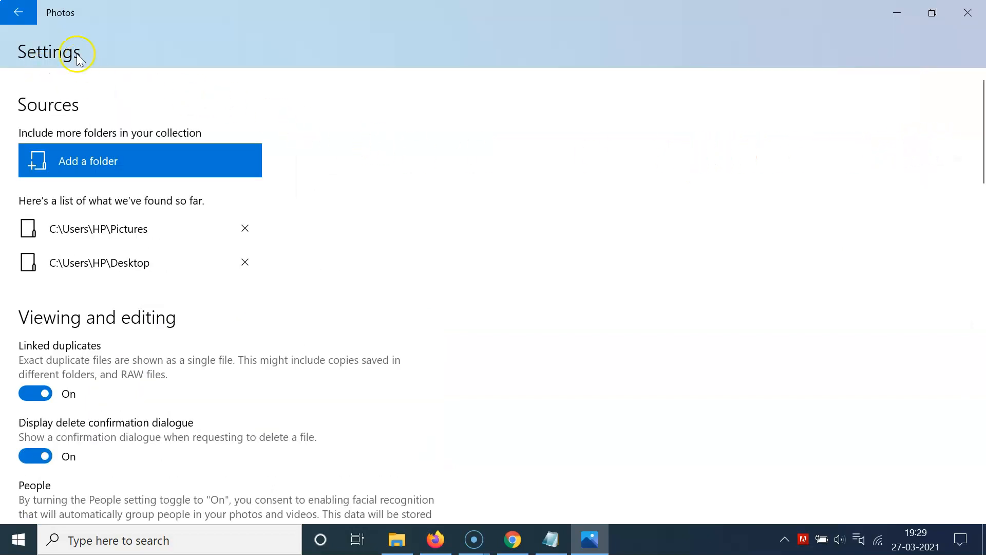
{"action": "mouse_move", "coordinate": [370, 241]}
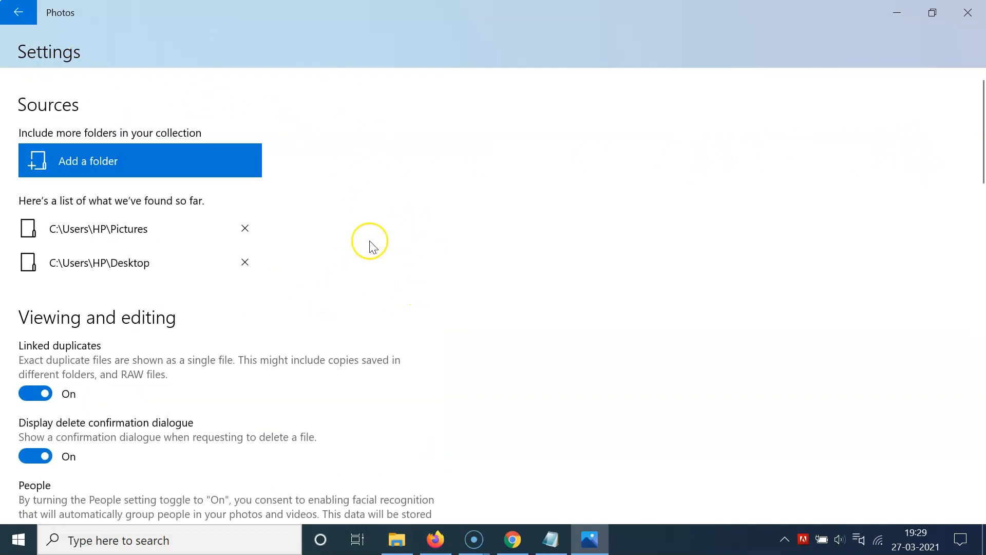
{"action": "mouse_move", "coordinate": [484, 198]}
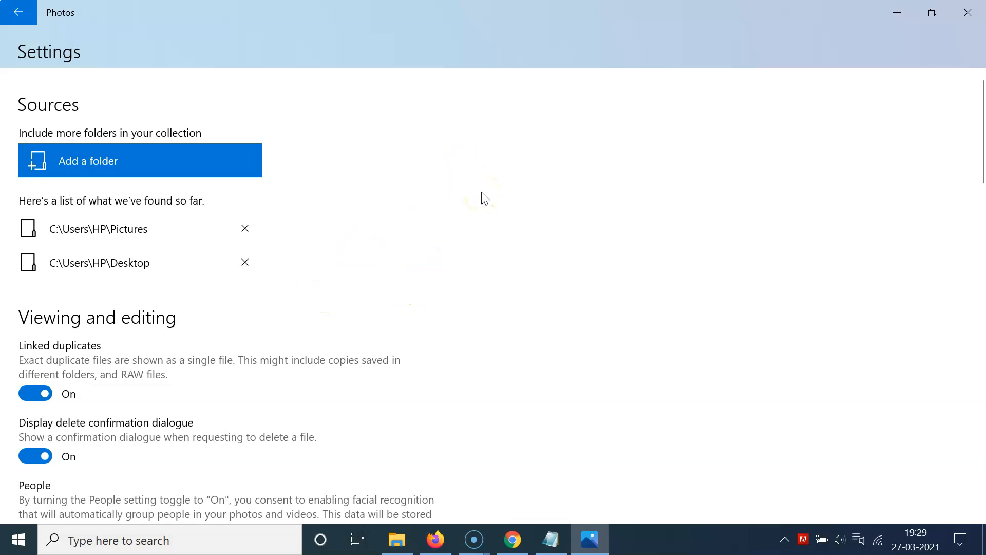
Step: Scroll the Settings page down to the Video section with hardware-accelerated encoding shown Off
{"action": "scroll", "scroll_direction": "down", "scroll_amount": 3}
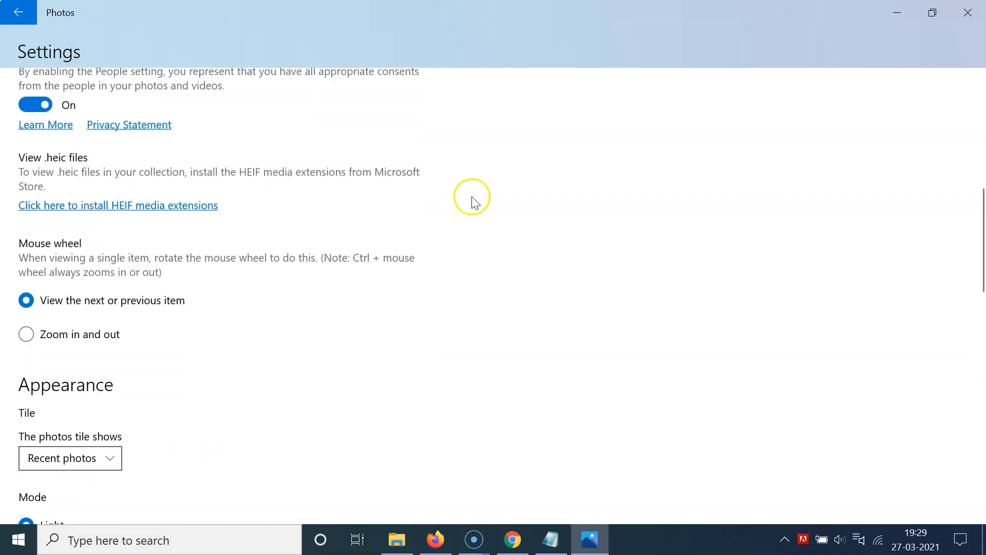
{"action": "scroll", "scroll_direction": "down", "scroll_amount": 3}
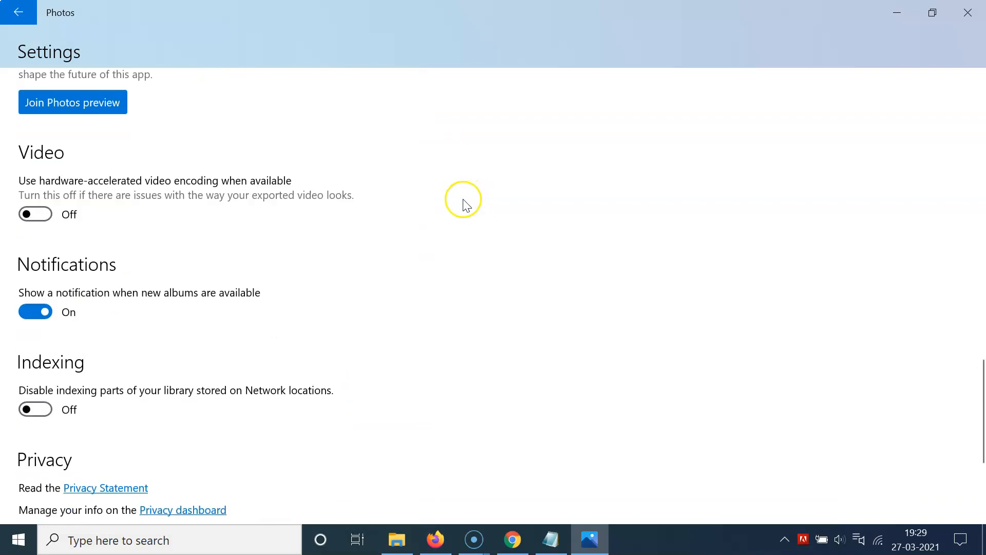
{"action": "mouse_move", "coordinate": [63, 224]}
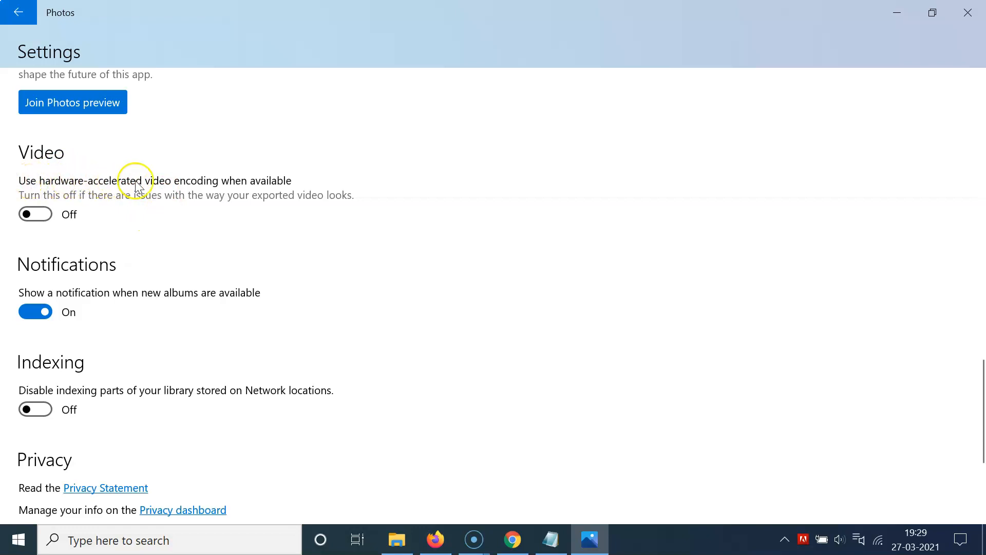
{"action": "mouse_move", "coordinate": [280, 185]}
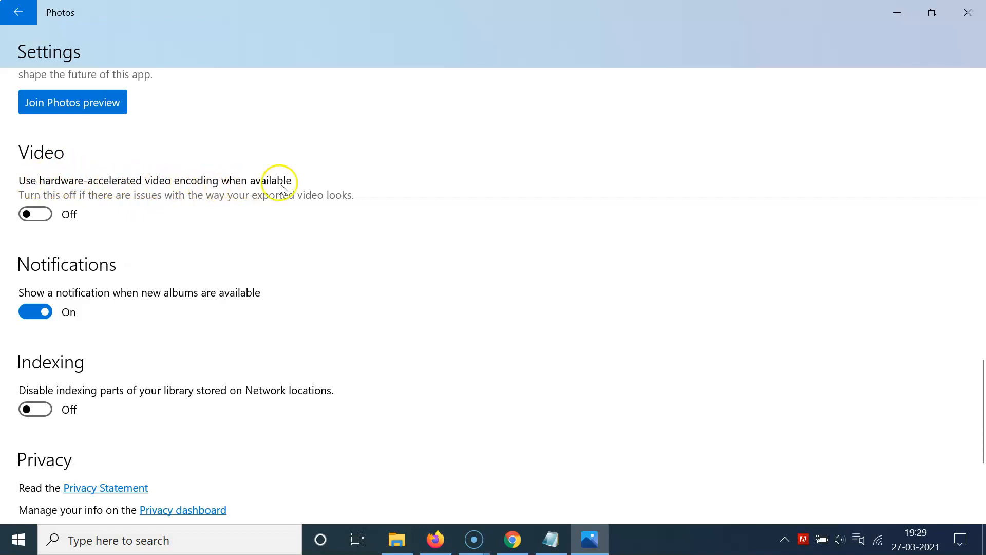
{"action": "mouse_move", "coordinate": [82, 198]}
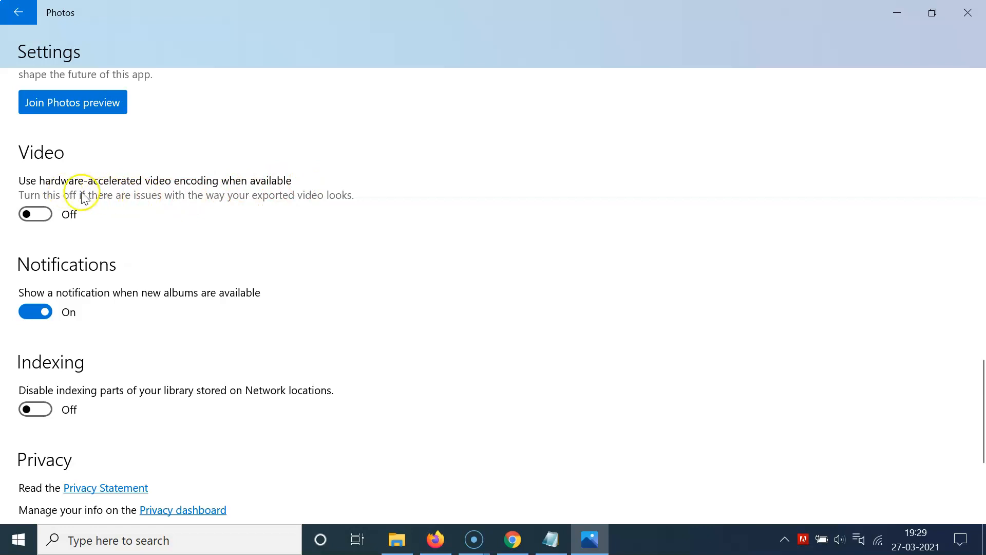
{"action": "mouse_move", "coordinate": [98, 200]}
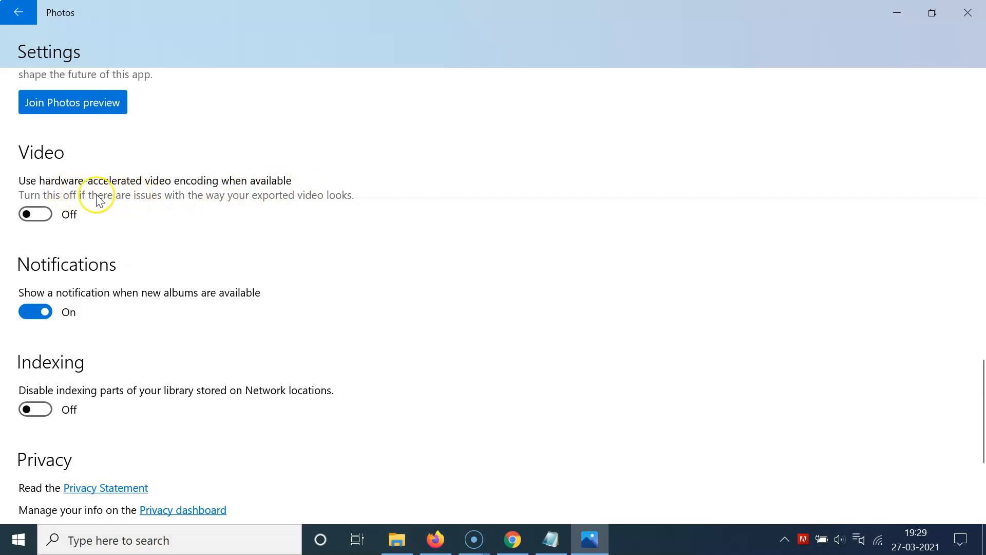
{"action": "mouse_move", "coordinate": [138, 206]}
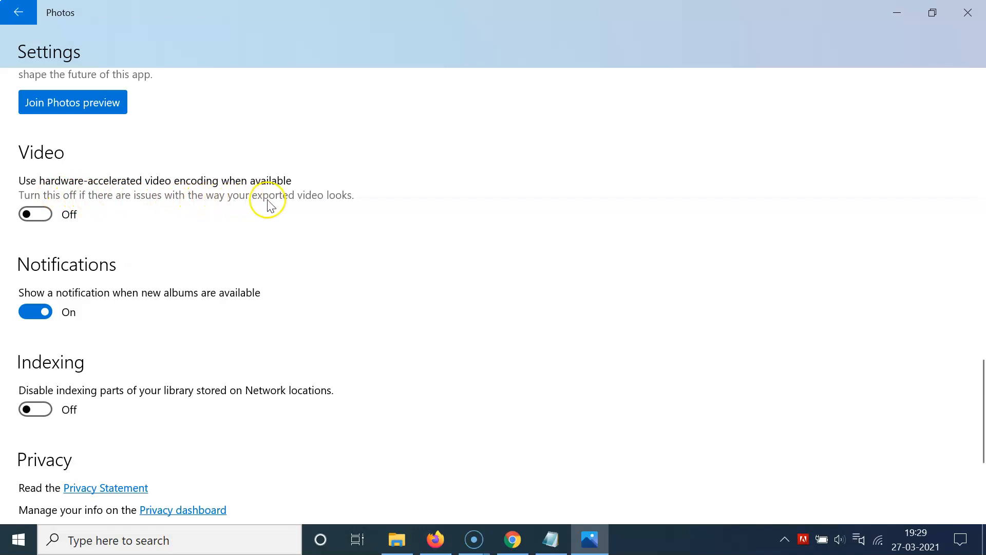
{"action": "mouse_move", "coordinate": [366, 206]}
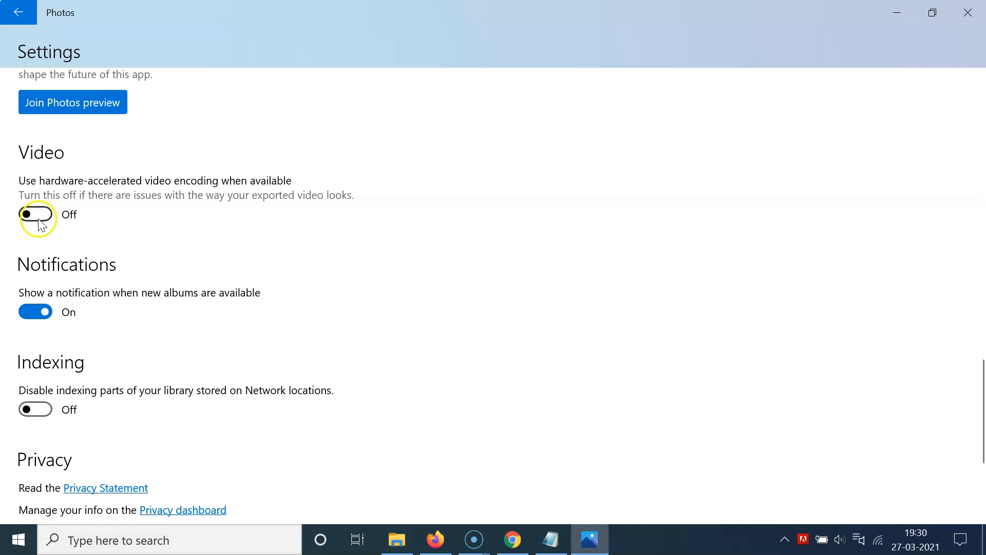
{"action": "left_click", "coordinate": [35, 213]}
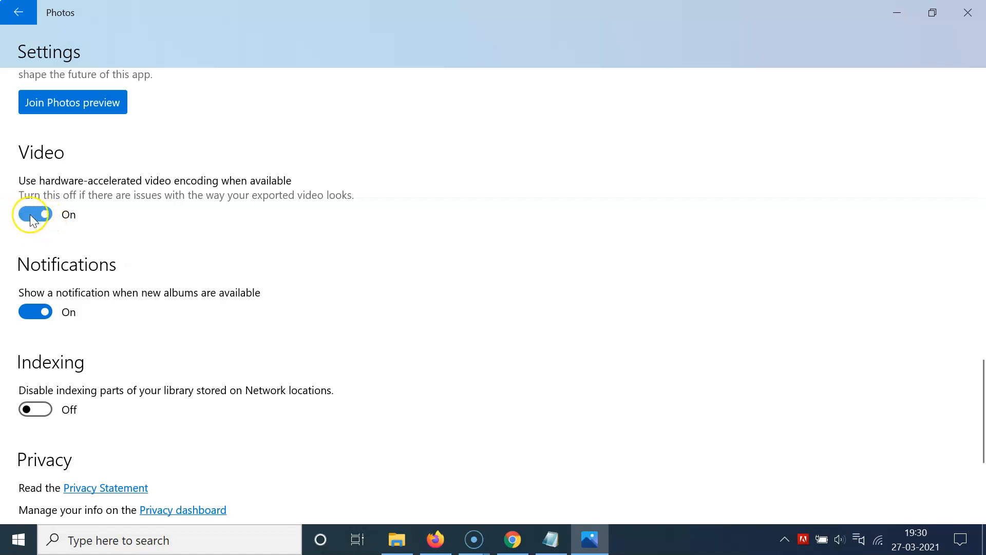
{"action": "left_click", "coordinate": [35, 214]}
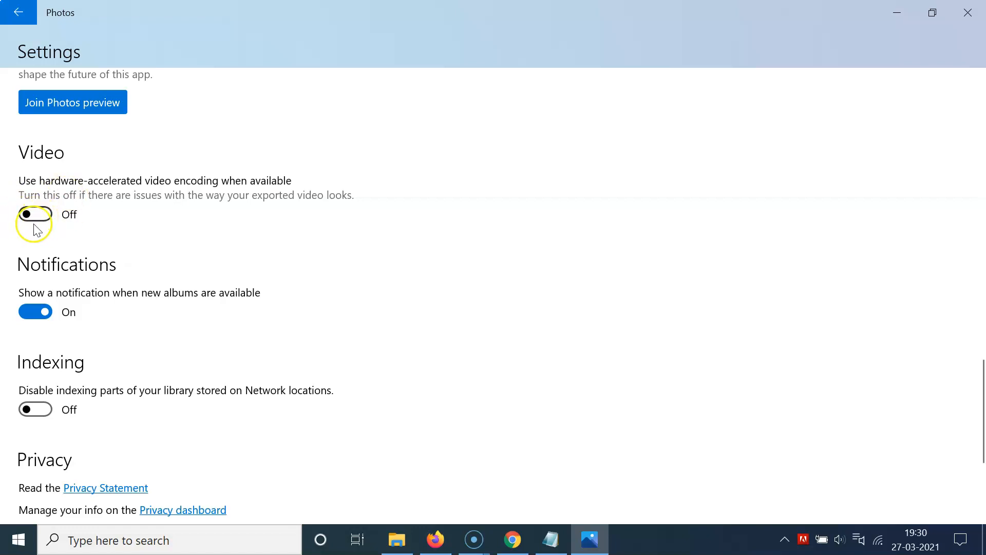
{"action": "mouse_move", "coordinate": [97, 216]}
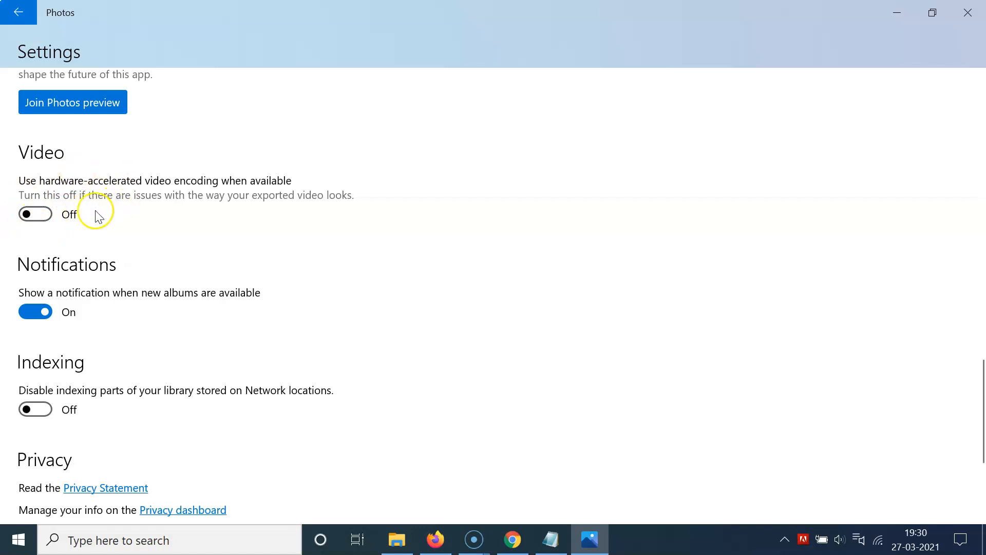
{"action": "mouse_move", "coordinate": [128, 206]}
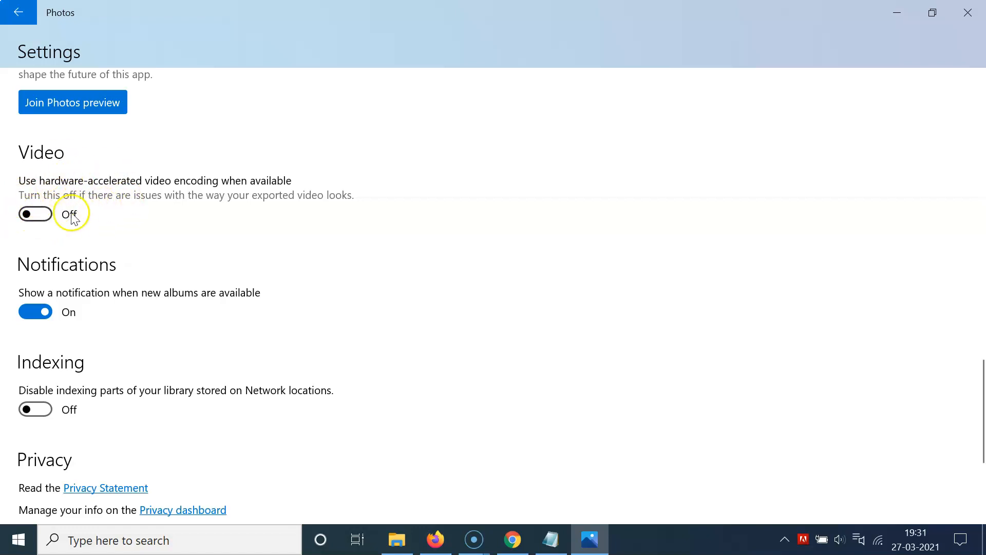
{"action": "mouse_move", "coordinate": [29, 25]}
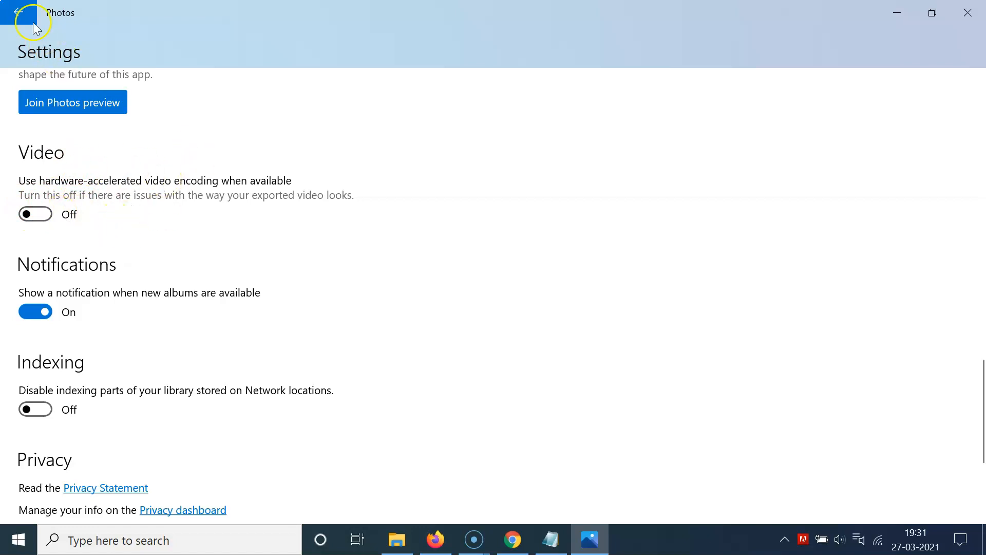
Step: Leave the Photos Settings page via the back arrow
{"action": "left_click", "coordinate": [21, 16]}
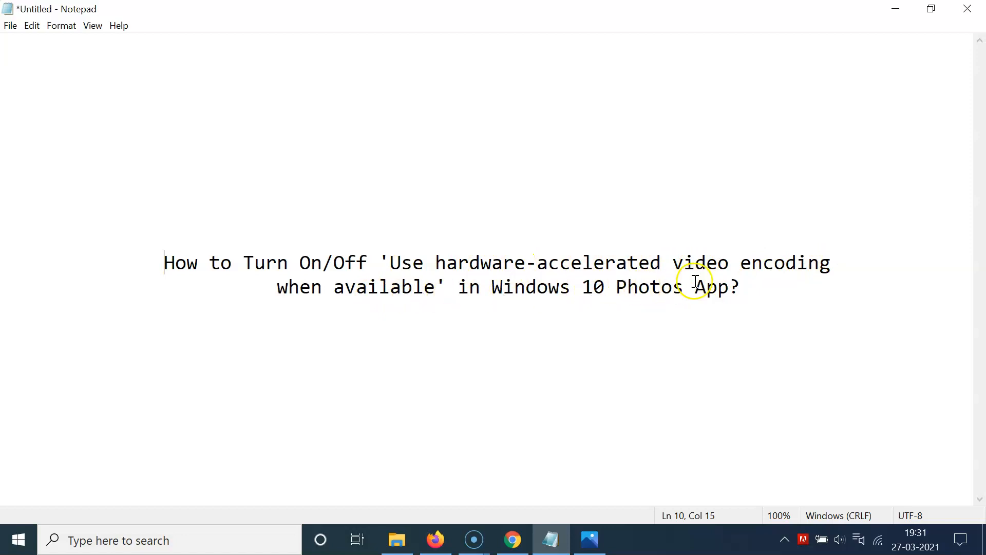
{"action": "mouse_move", "coordinate": [509, 264]}
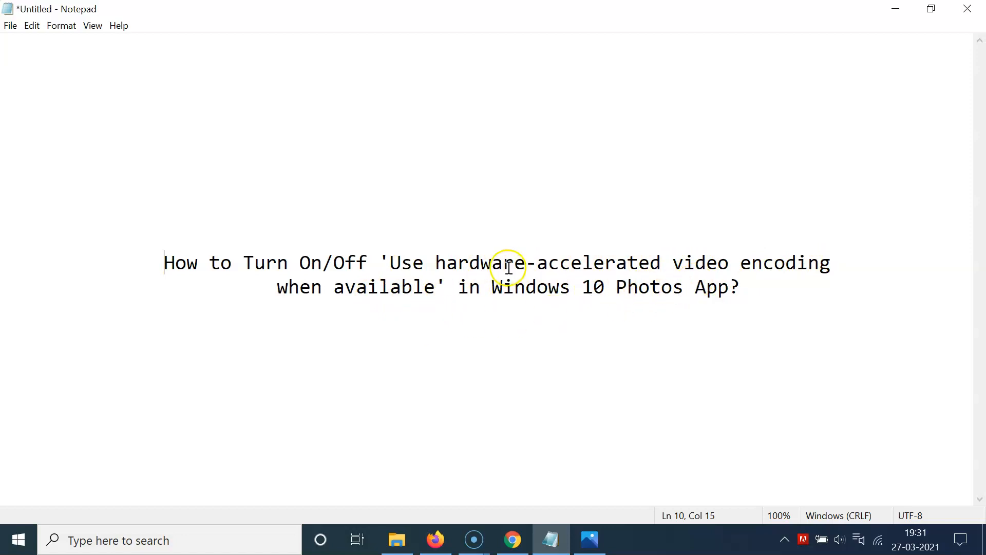